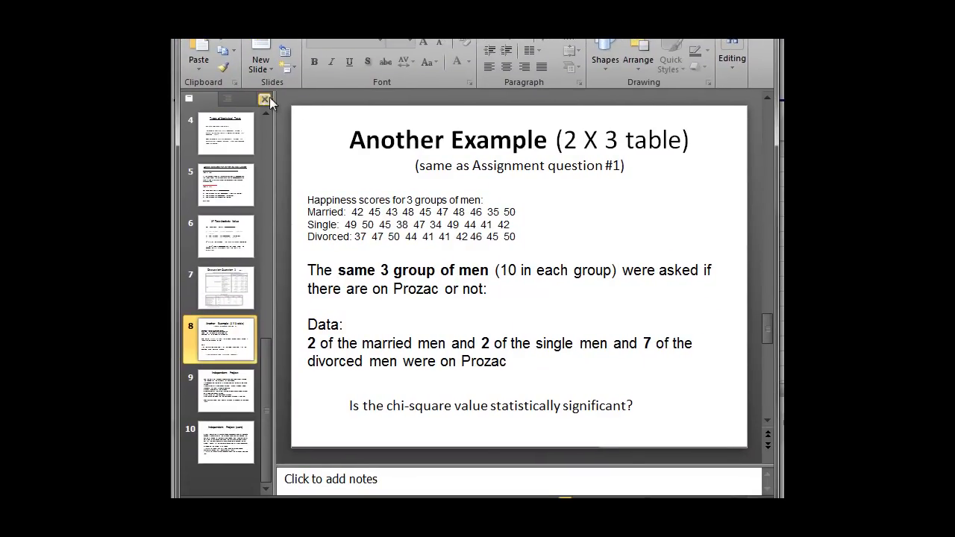
# Reach the StatCrunch 'Load a data set from' area.
pyautogui.click(266, 98)
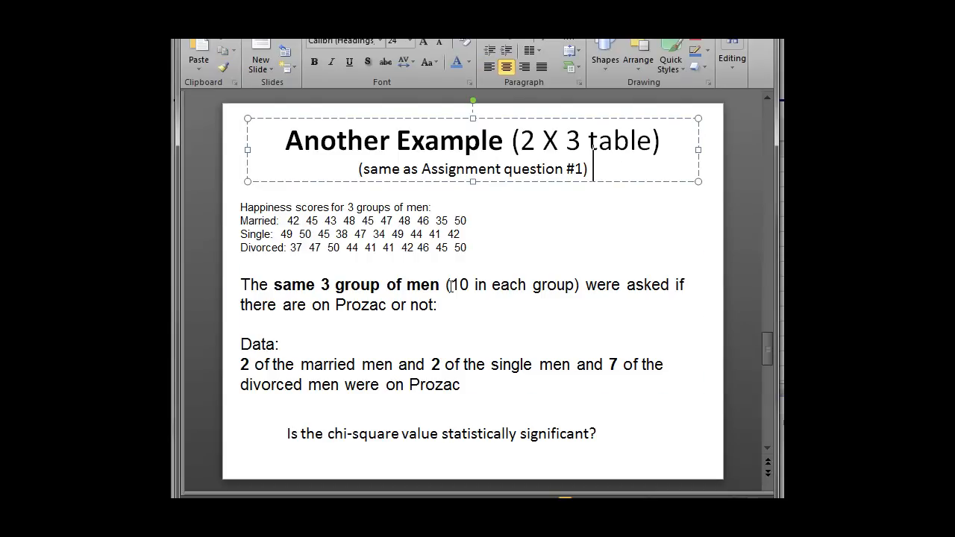
pyautogui.click(409, 304)
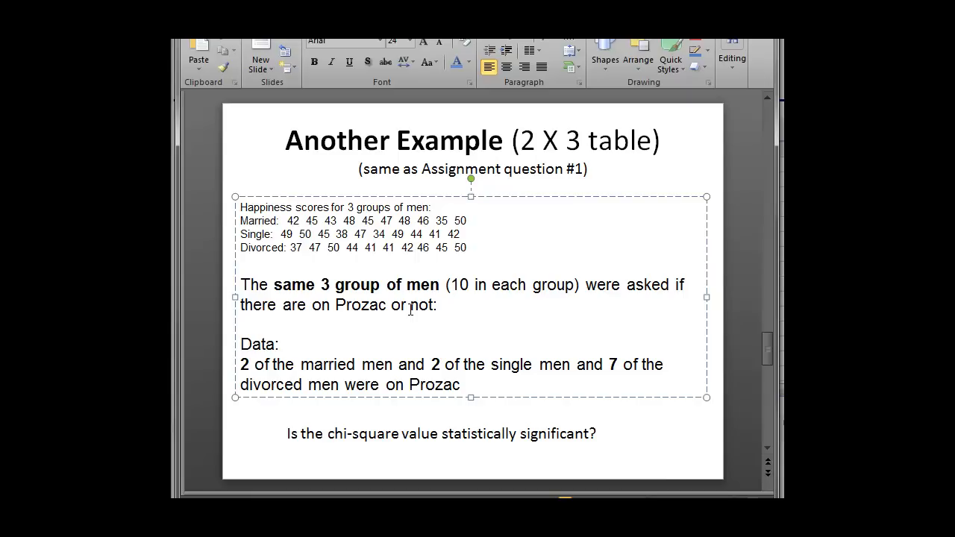
pyautogui.moveTo(474, 418)
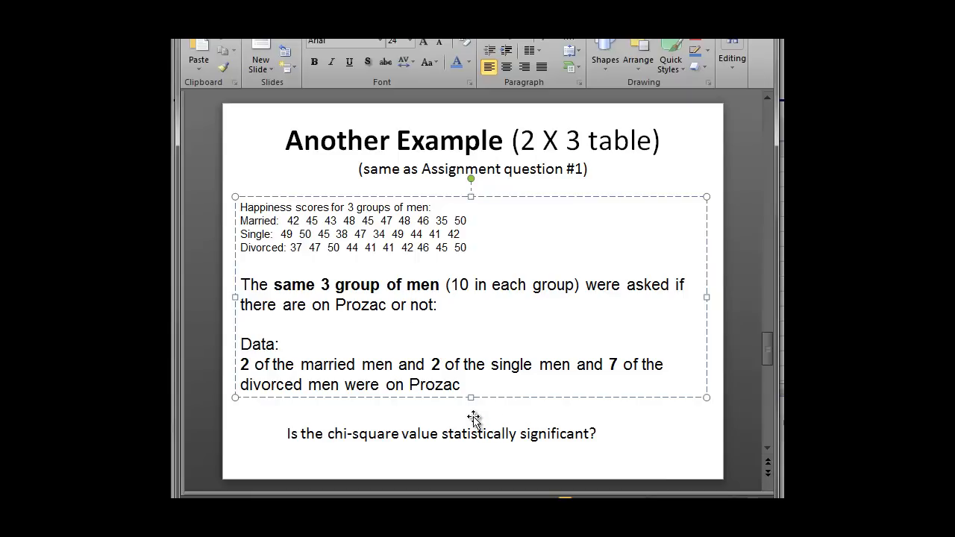
pyautogui.moveTo(475, 424)
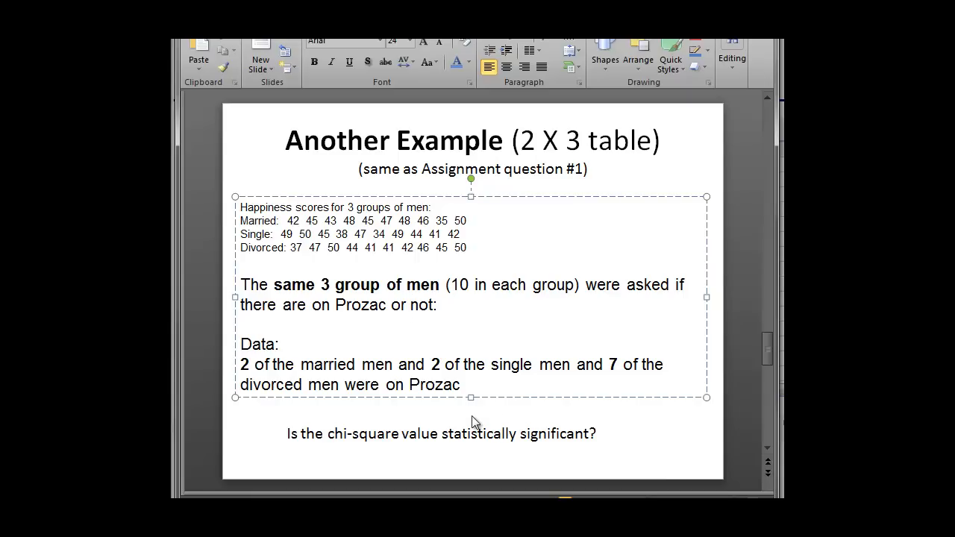
pyautogui.click(408, 304)
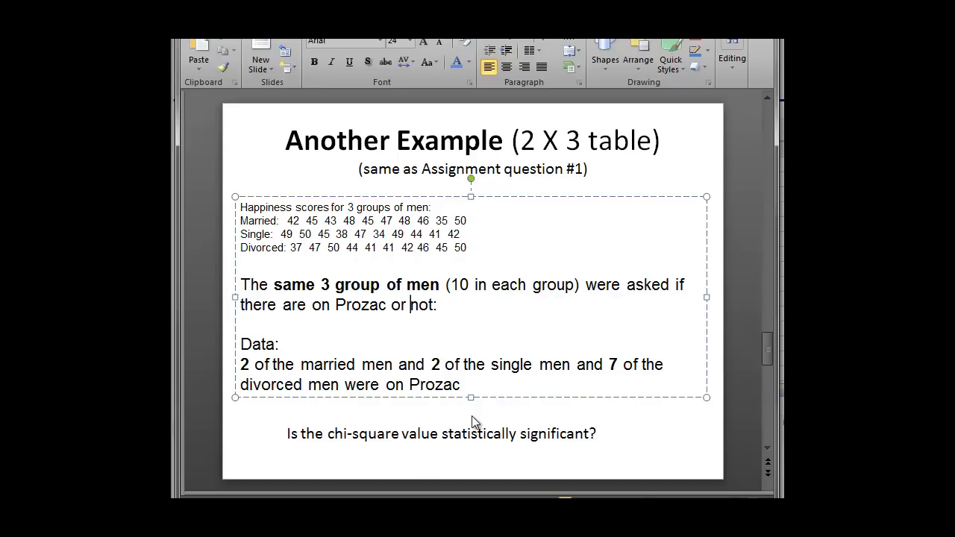
pyautogui.moveTo(614, 431)
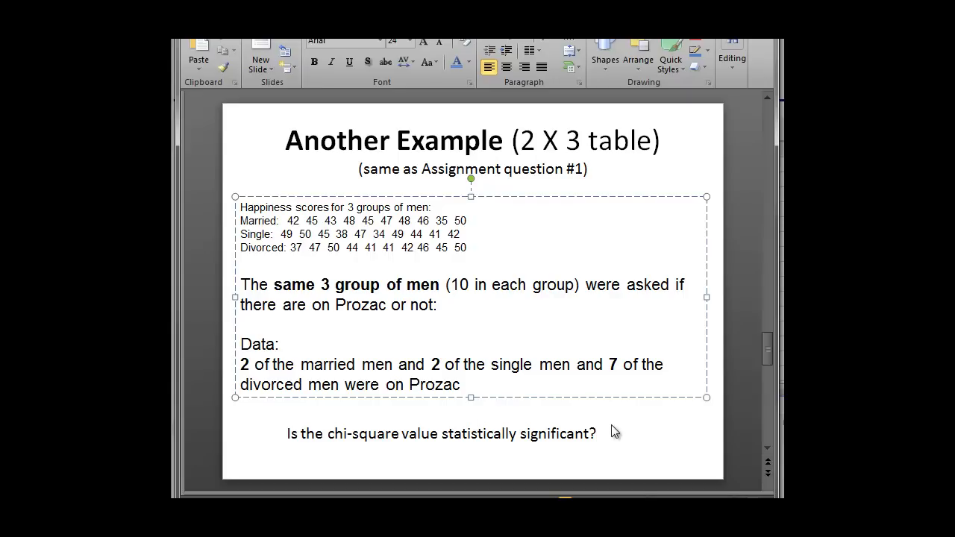
pyautogui.click(404, 305)
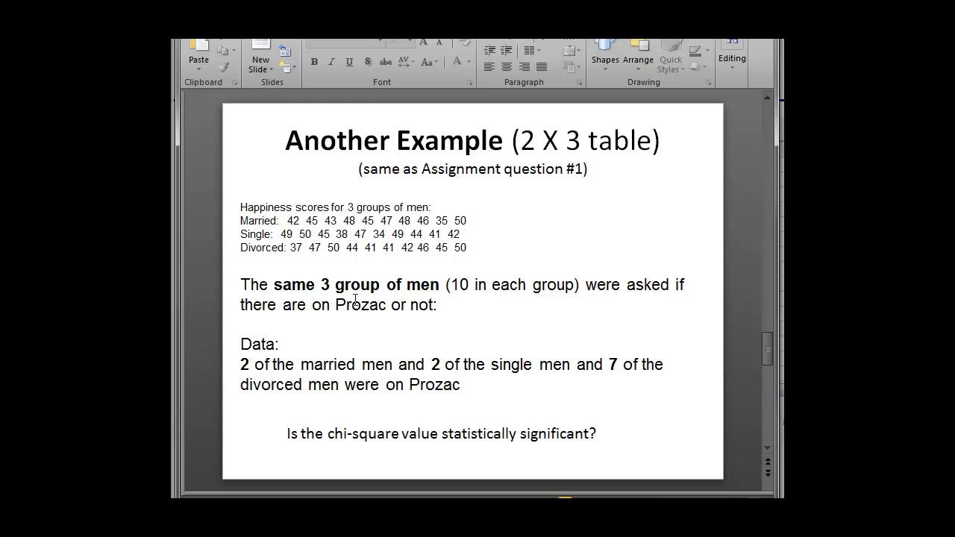
pyautogui.moveTo(272, 257)
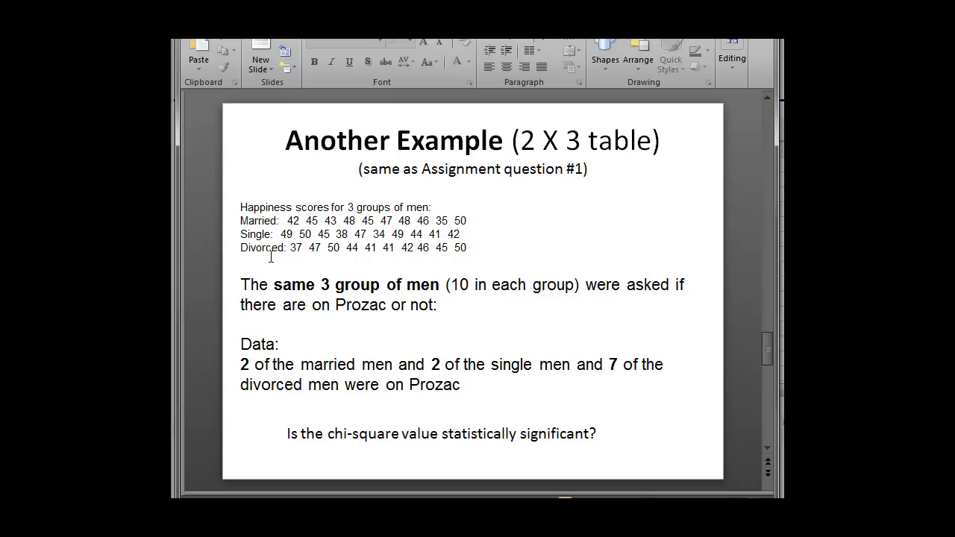
pyautogui.moveTo(381, 315)
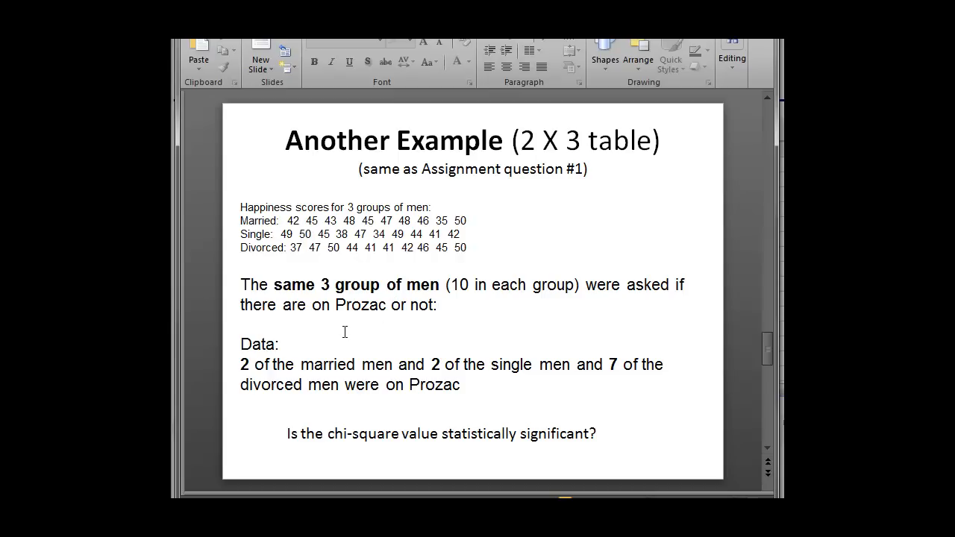
pyautogui.moveTo(185, 410)
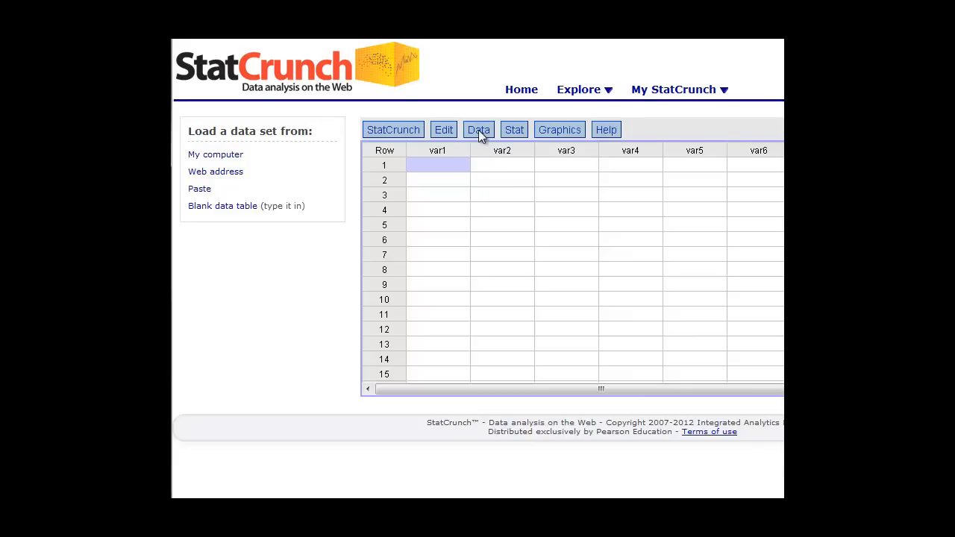
# Load 'happiness data one group with Prozac.xlsx' from My computer via Browse.
pyautogui.click(477, 128)
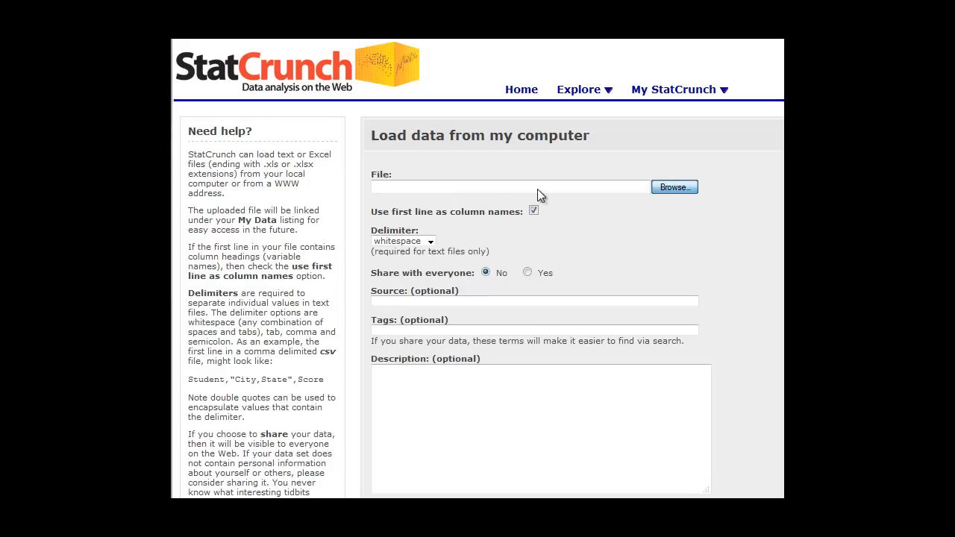
pyautogui.click(673, 186)
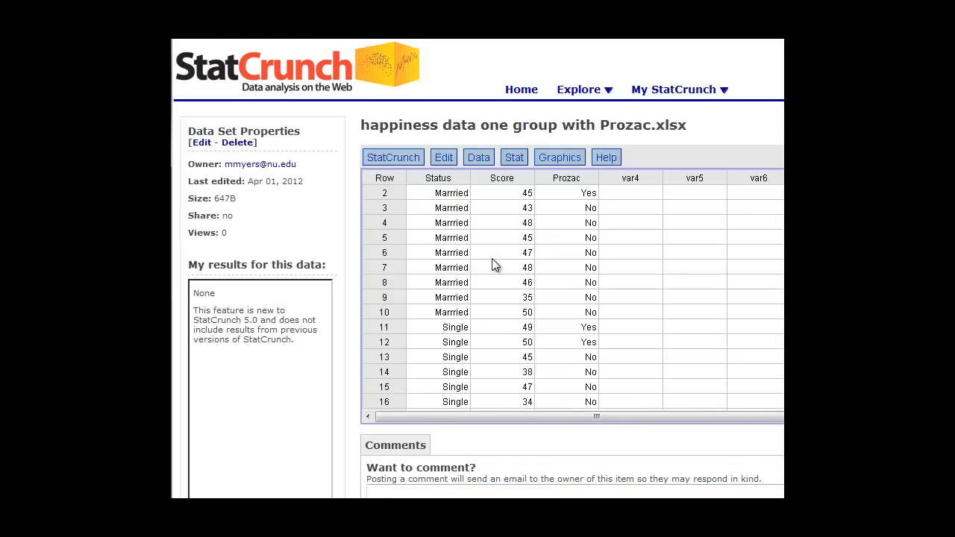
pyautogui.scroll(-3)
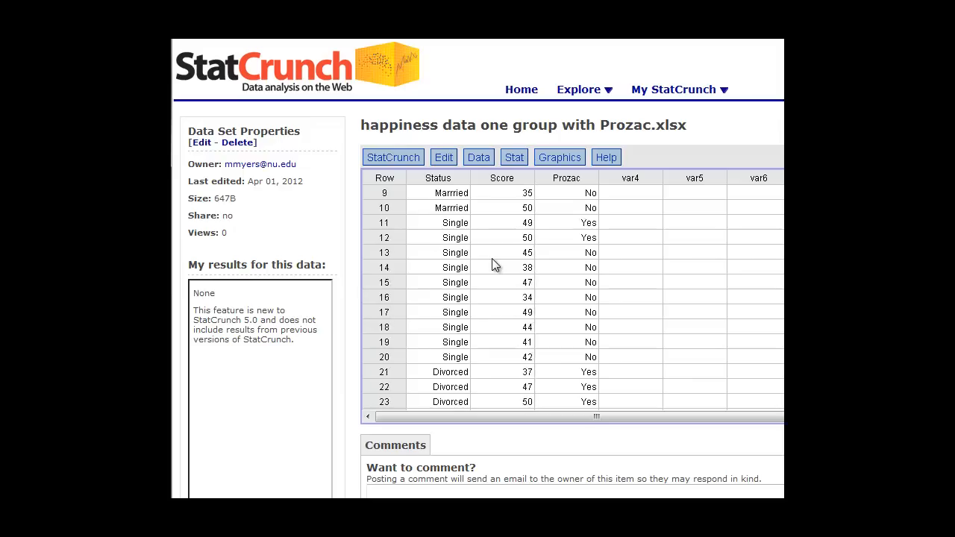
pyautogui.scroll(-3)
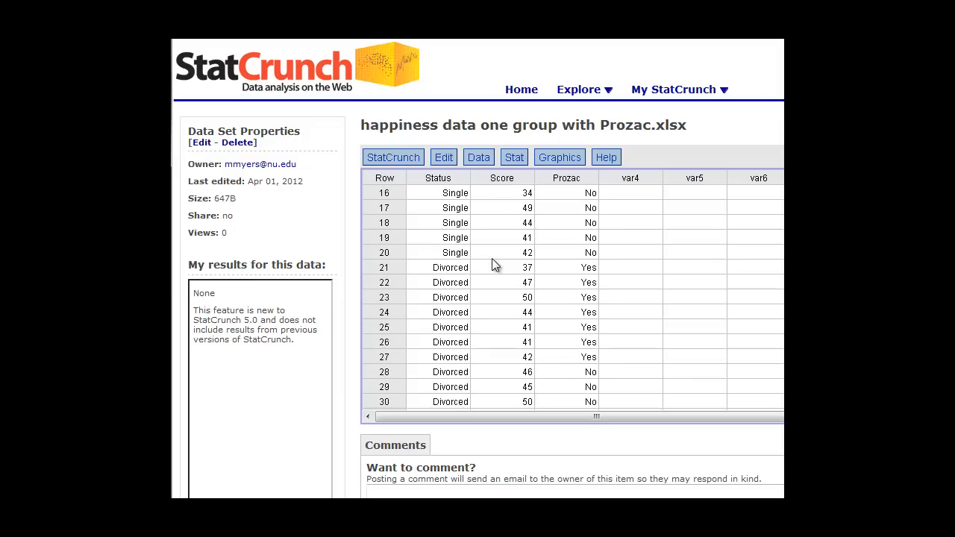
pyautogui.moveTo(593, 385)
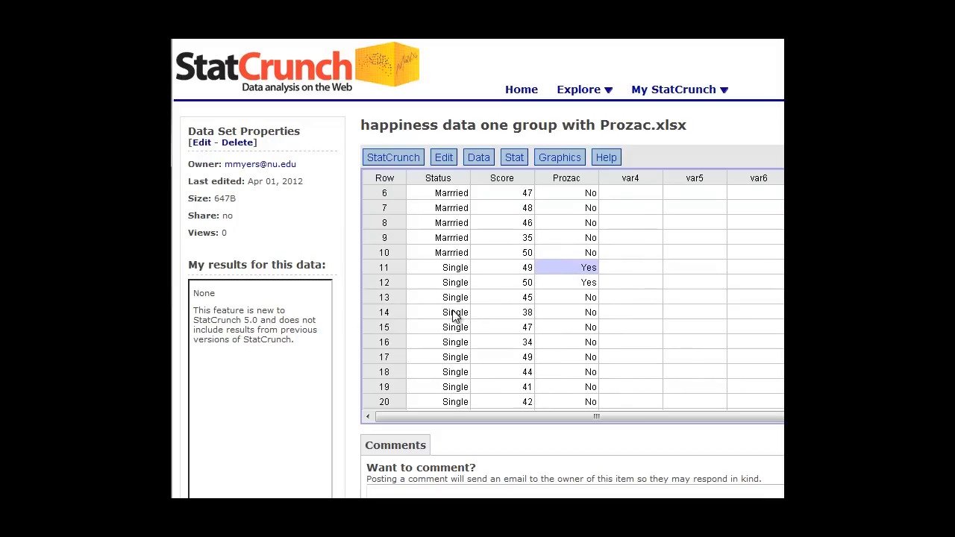
pyautogui.scroll(-3)
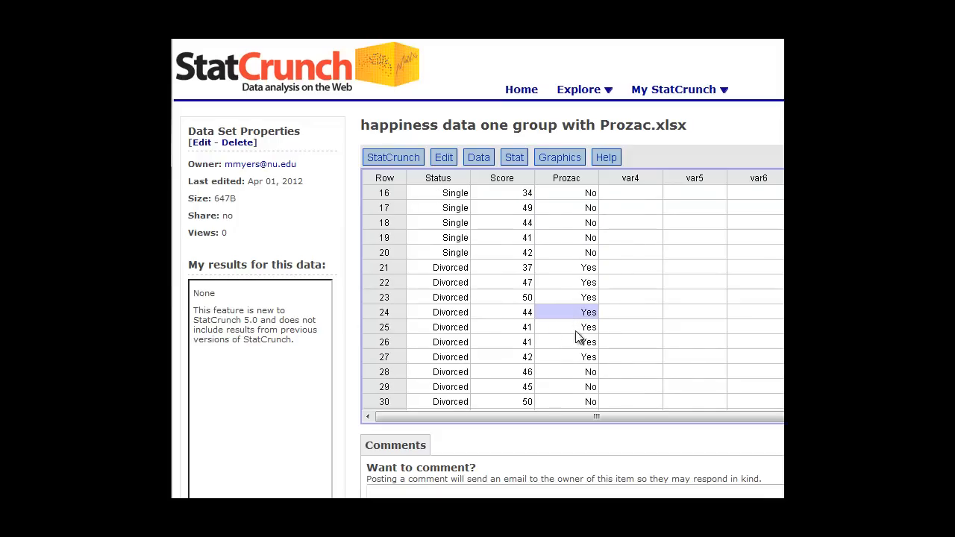
pyautogui.moveTo(614, 308)
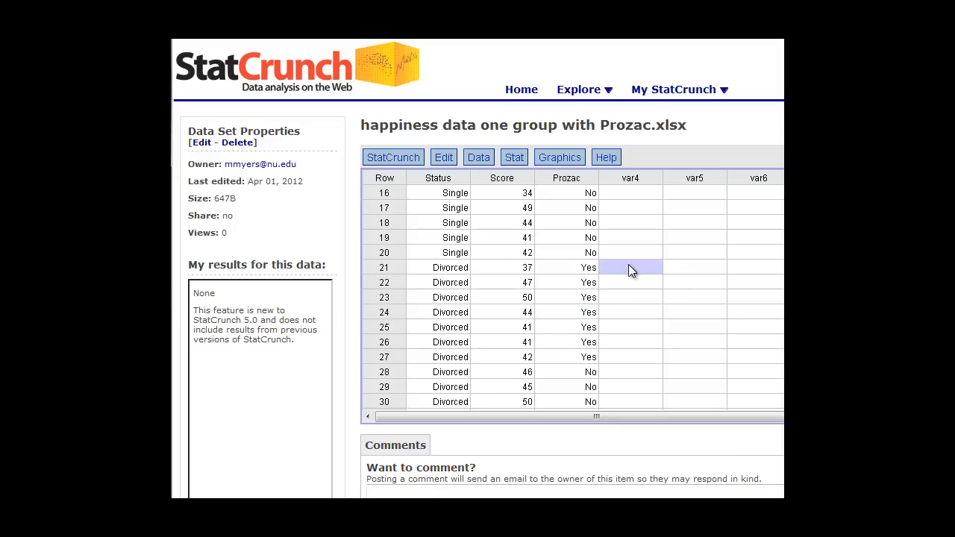
pyautogui.moveTo(643, 268)
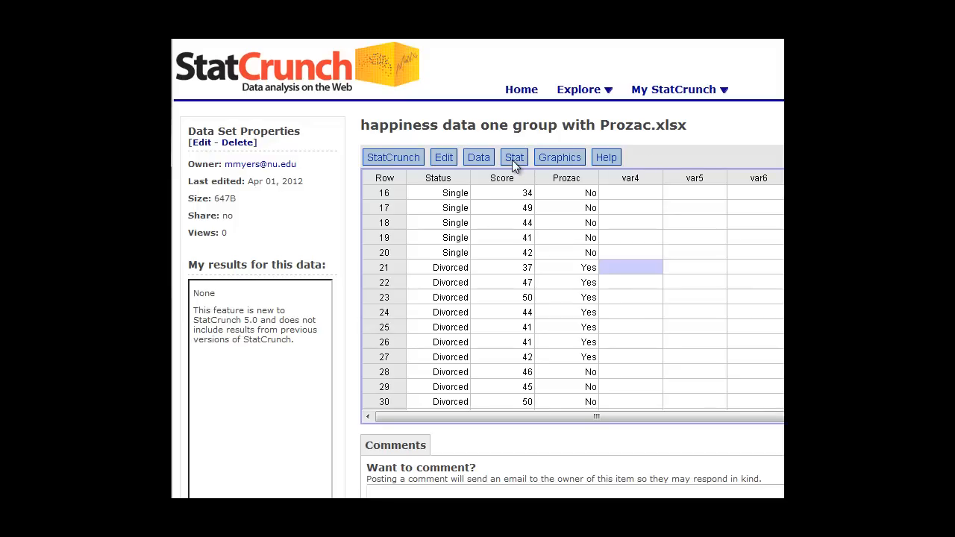
pyautogui.moveTo(516, 165)
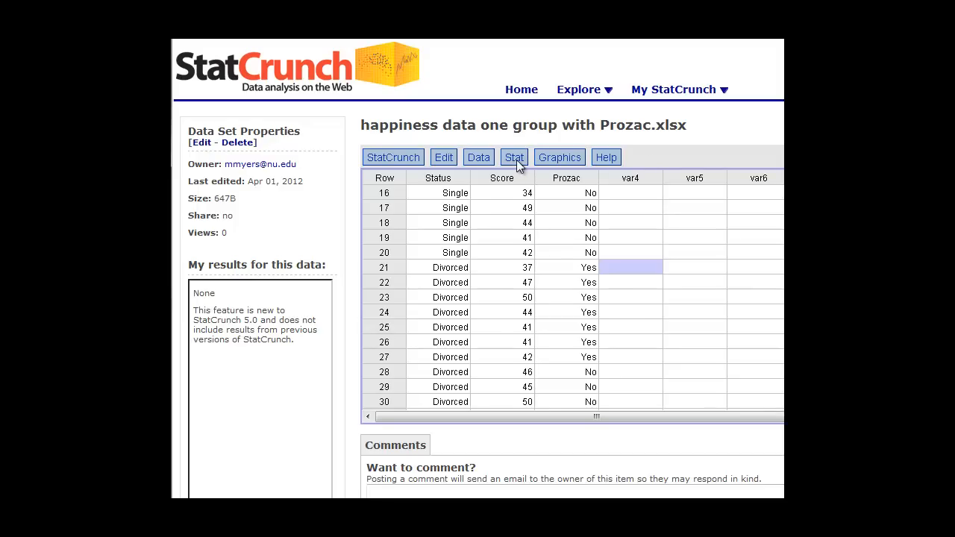
# Start a Contingency Table analysis from the Stat menu on the loaded data.
pyautogui.click(513, 157)
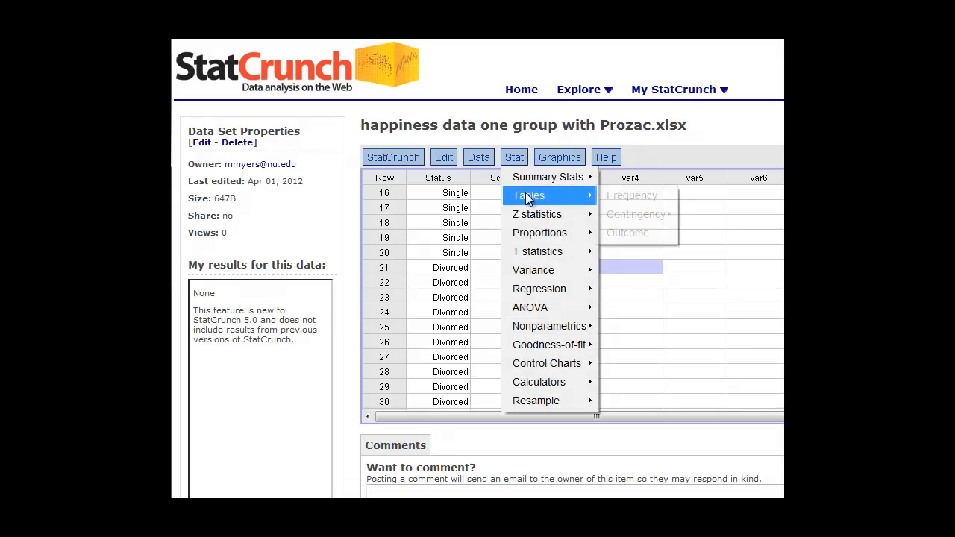
pyautogui.moveTo(635, 215)
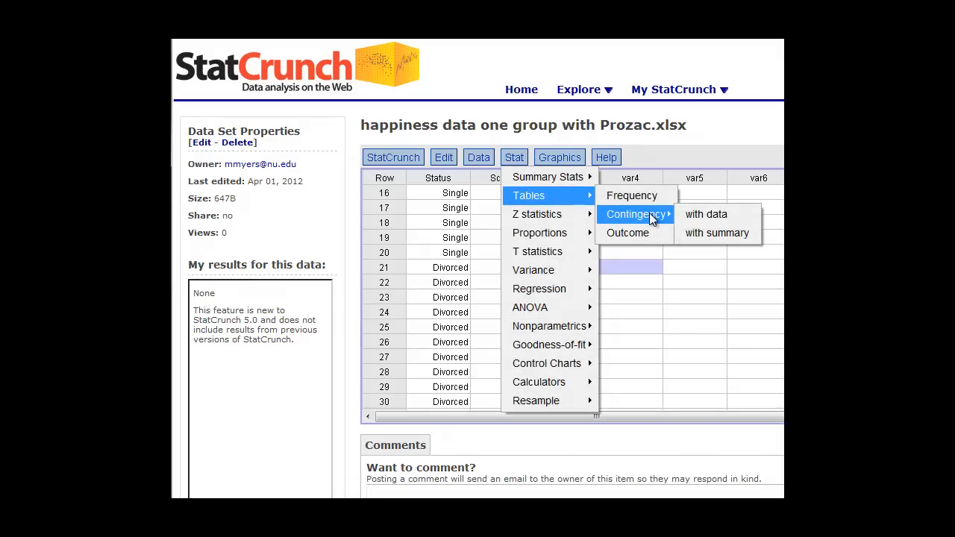
pyautogui.moveTo(706, 215)
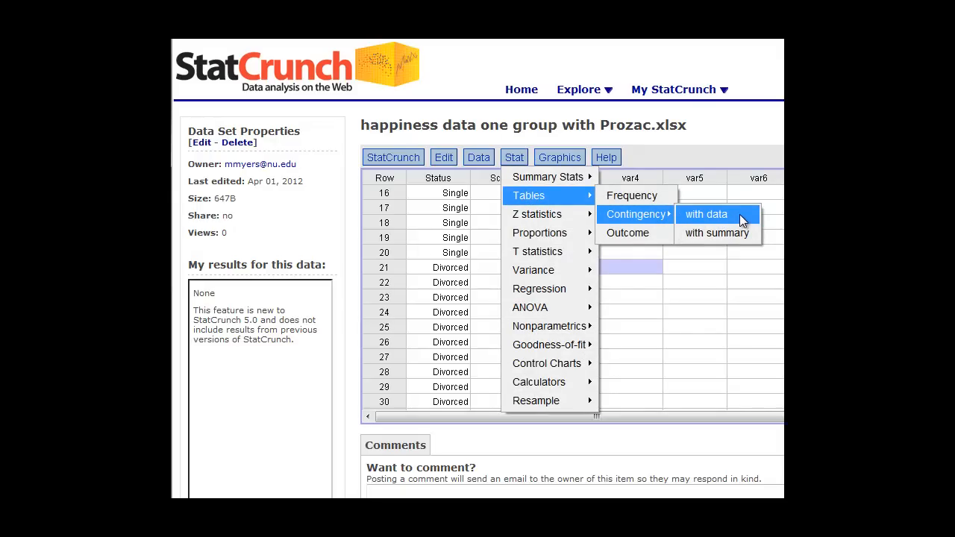
pyautogui.click(707, 215)
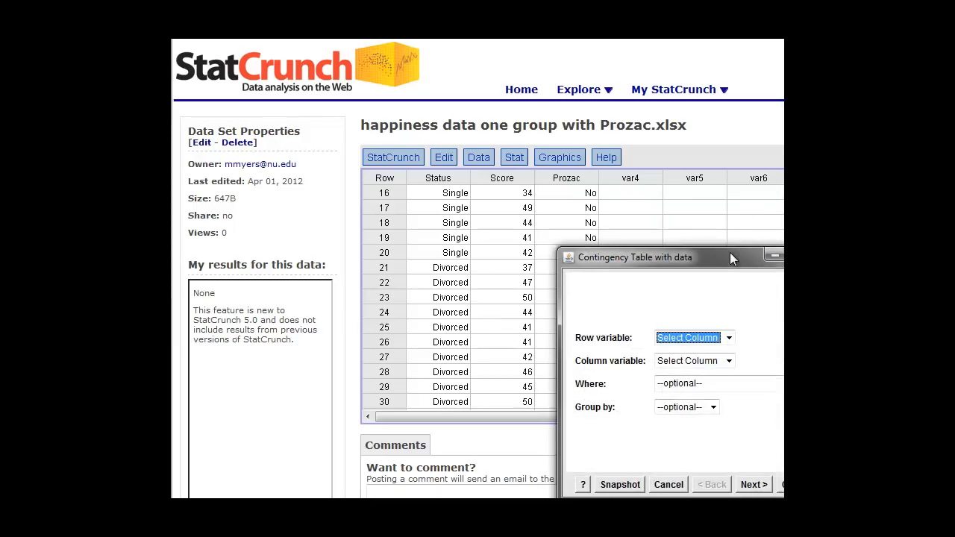
pyautogui.moveTo(734, 257); pyautogui.dragTo(456, 165)
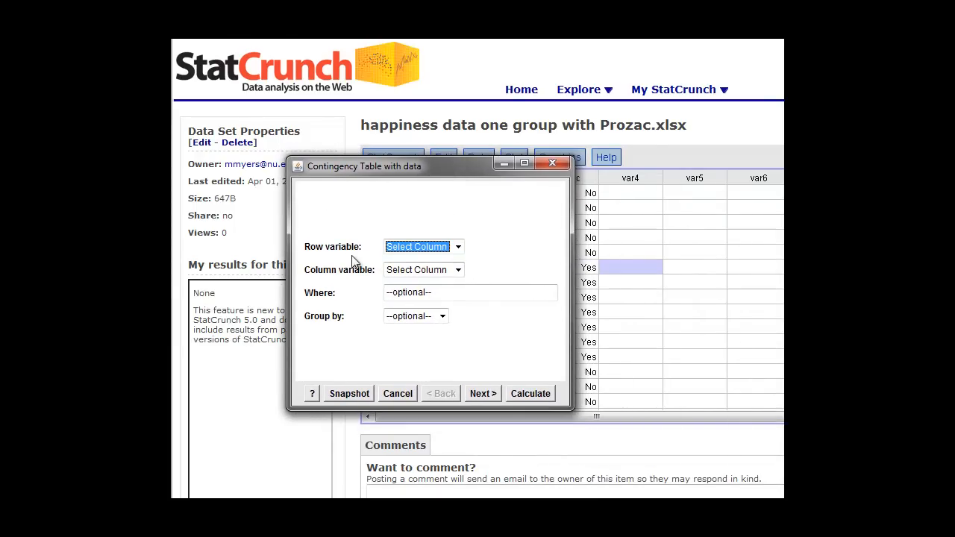
pyautogui.moveTo(351, 256)
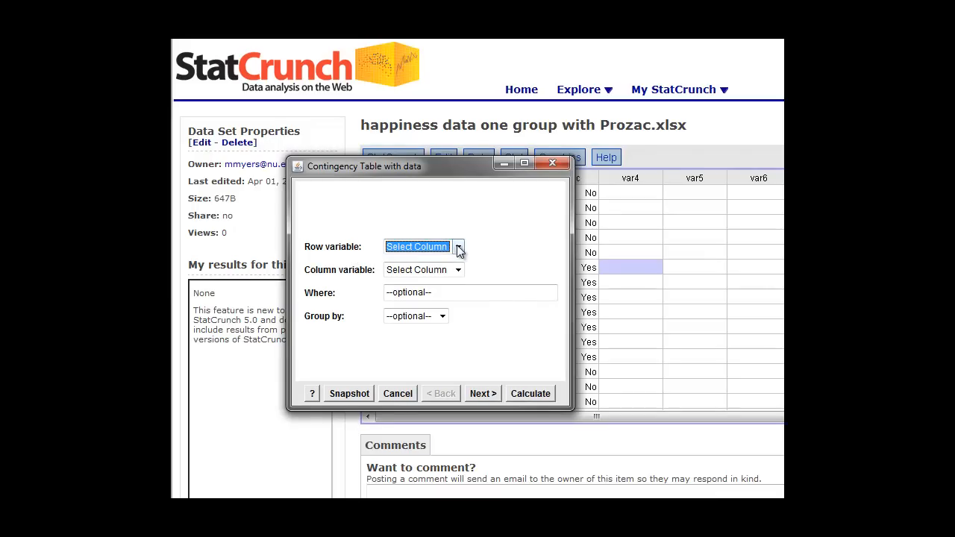
# Make Prozac the row variable and Status the column variable, then proceed to Next.
pyautogui.click(456, 247)
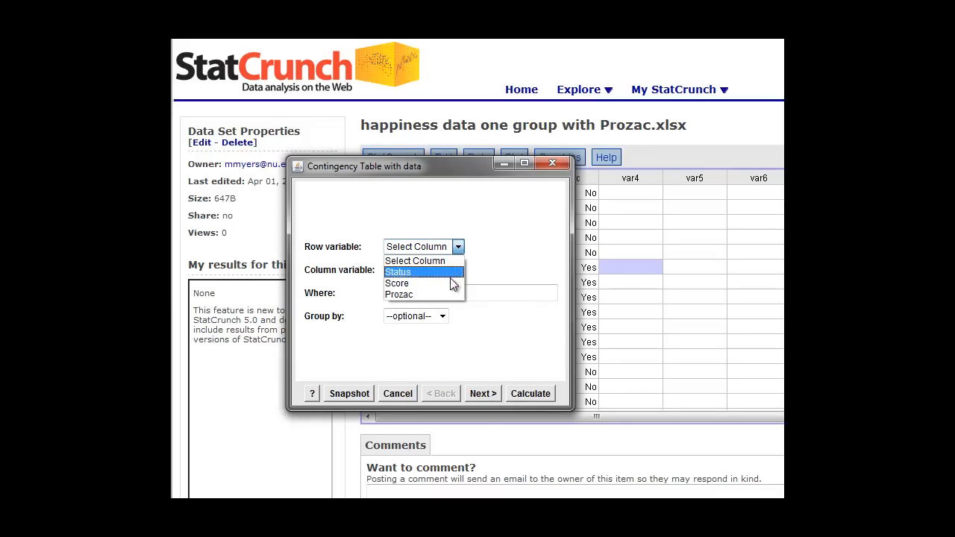
pyautogui.click(398, 294)
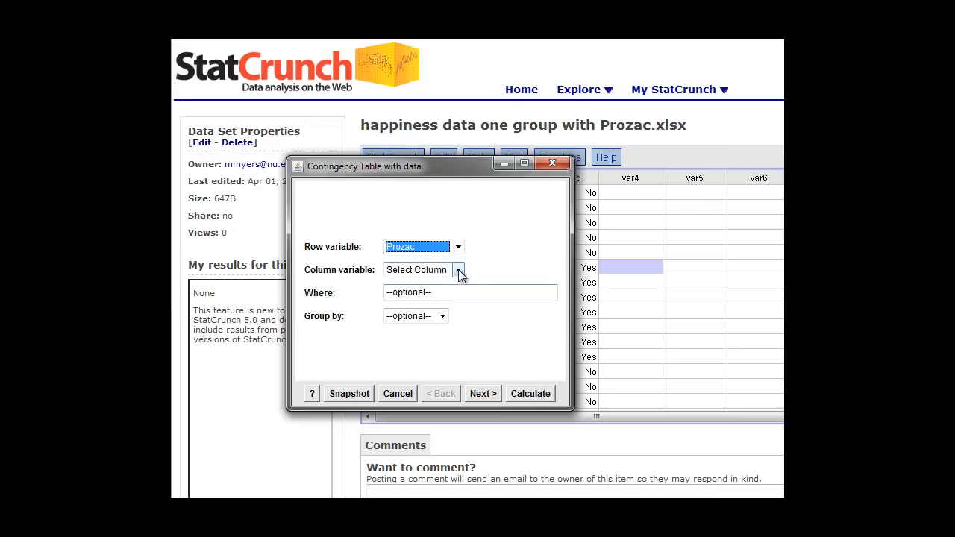
pyautogui.click(458, 269)
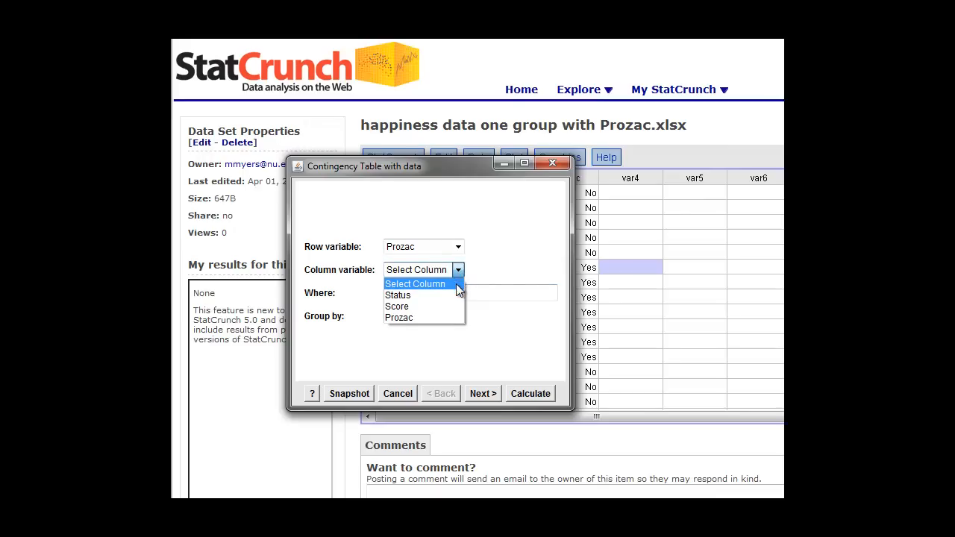
pyautogui.moveTo(397, 295)
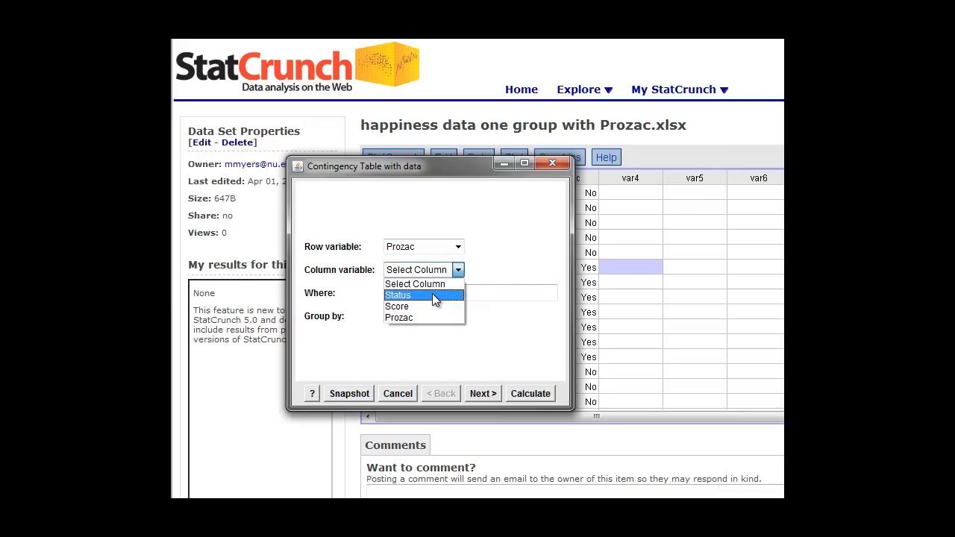
pyautogui.click(397, 295)
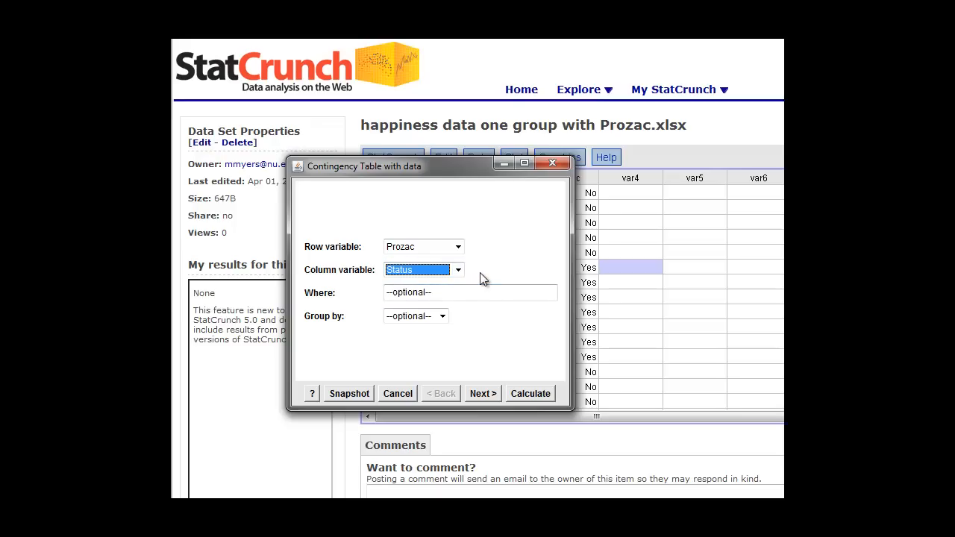
pyautogui.moveTo(513, 250)
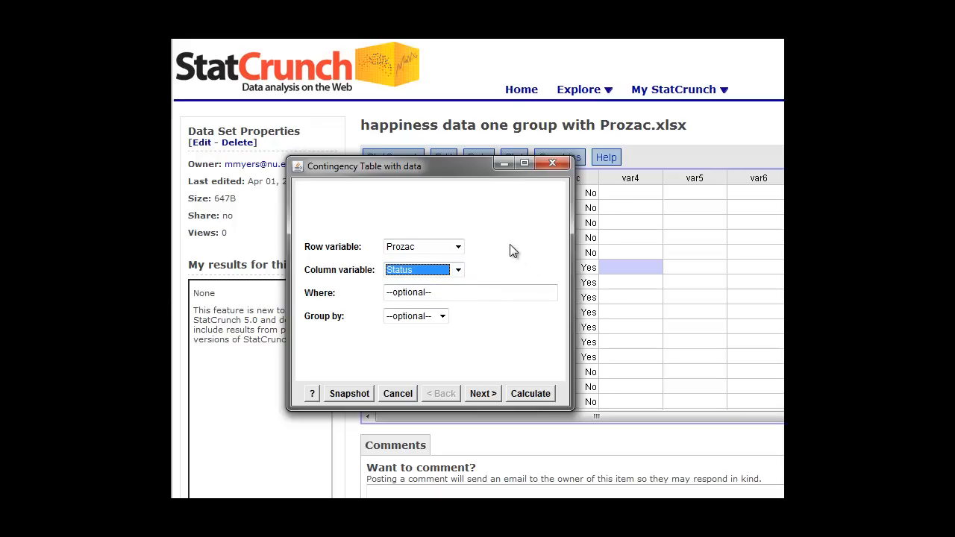
pyautogui.moveTo(513, 251)
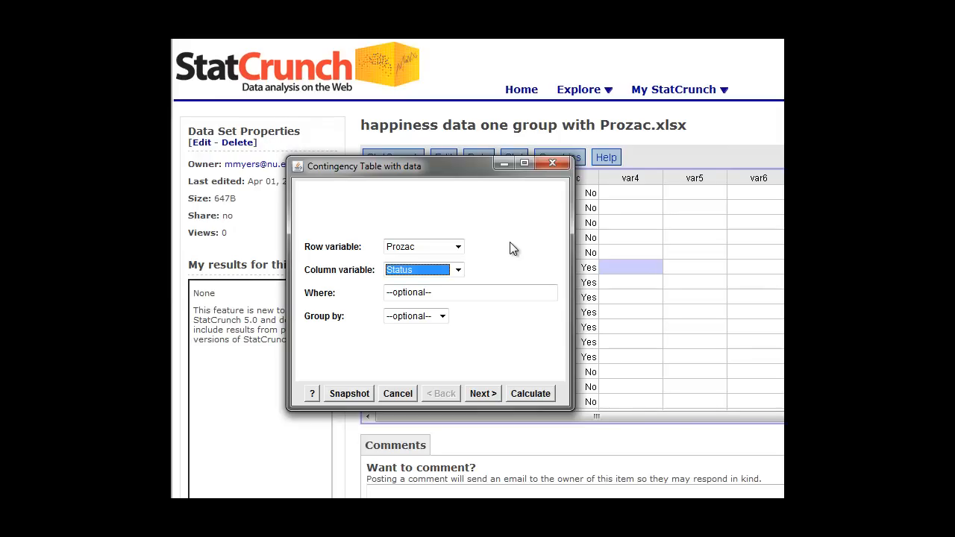
pyautogui.moveTo(470, 279)
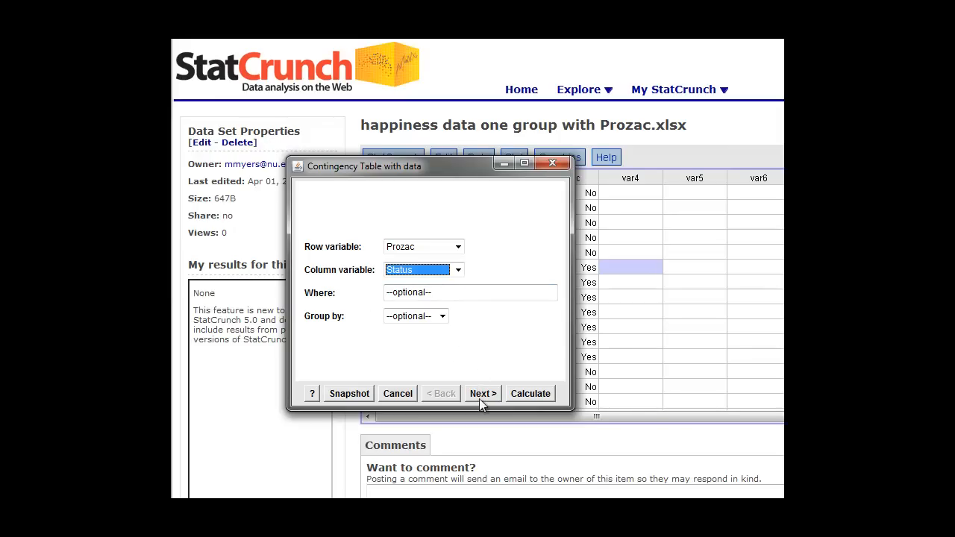
pyautogui.click(482, 394)
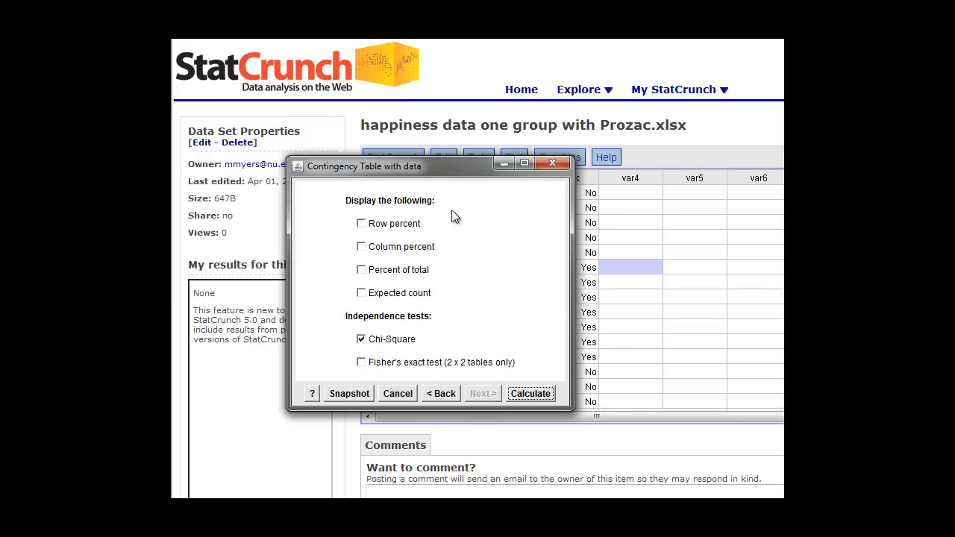
# Include row percents and expected counts, keep Chi-Square only (Fisher's checked then unchecked), and calculate.
pyautogui.click(361, 223)
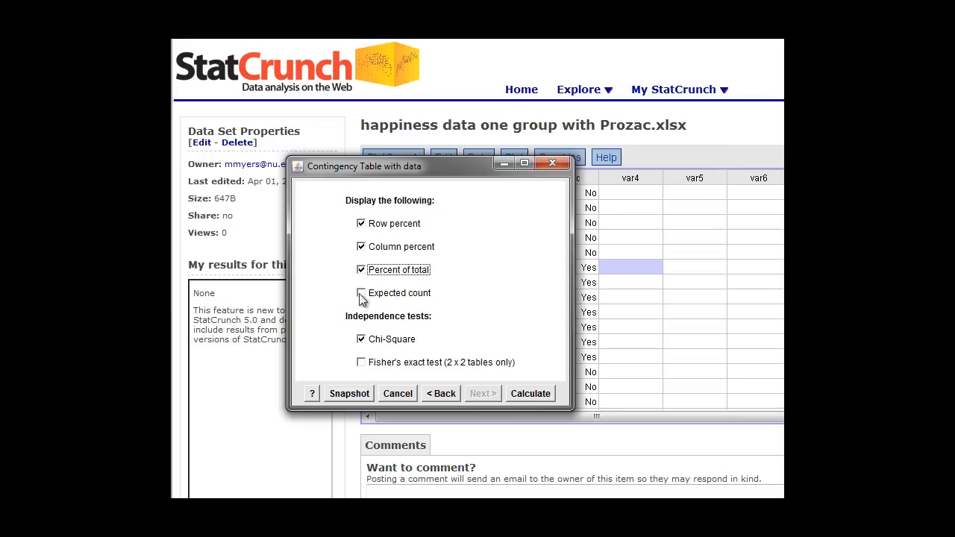
pyautogui.click(361, 292)
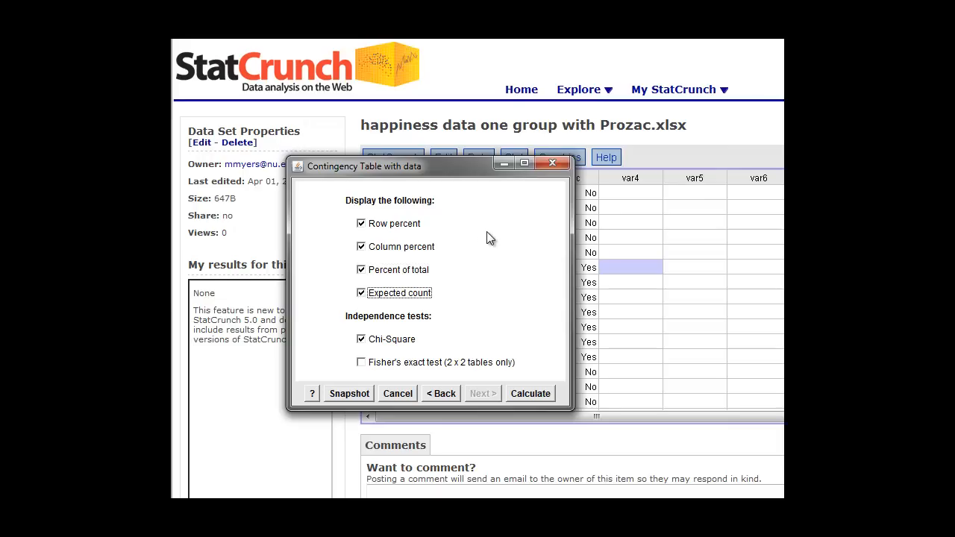
pyautogui.moveTo(393, 328)
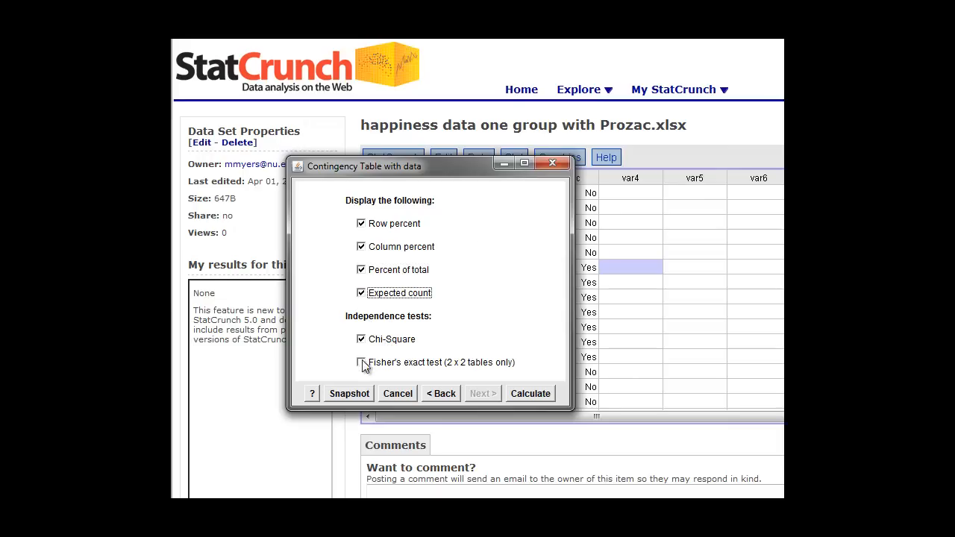
pyautogui.click(361, 363)
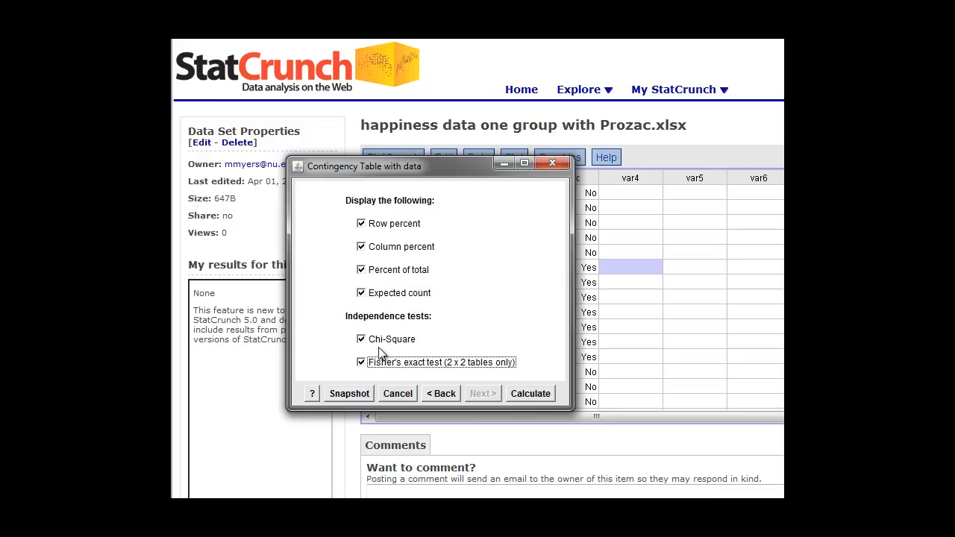
pyautogui.moveTo(454, 370)
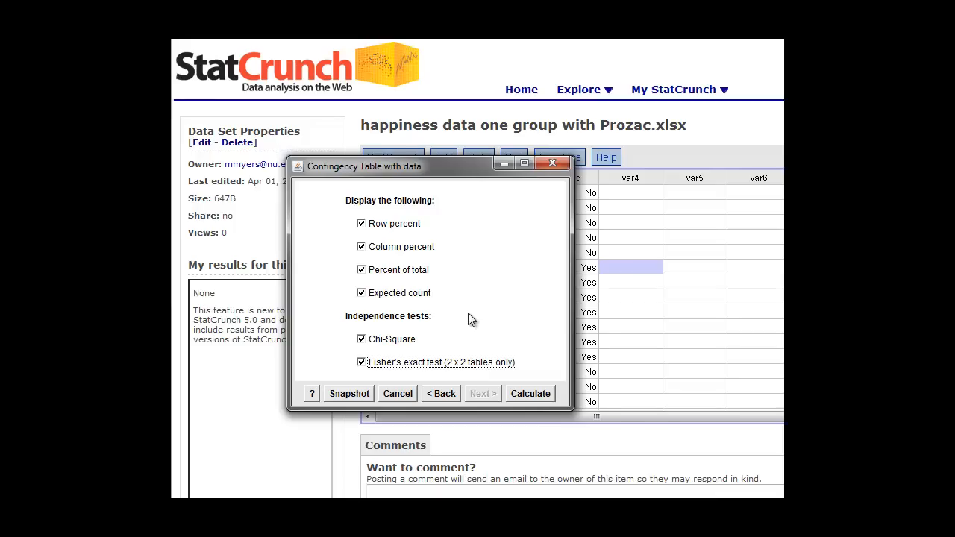
pyautogui.click(361, 363)
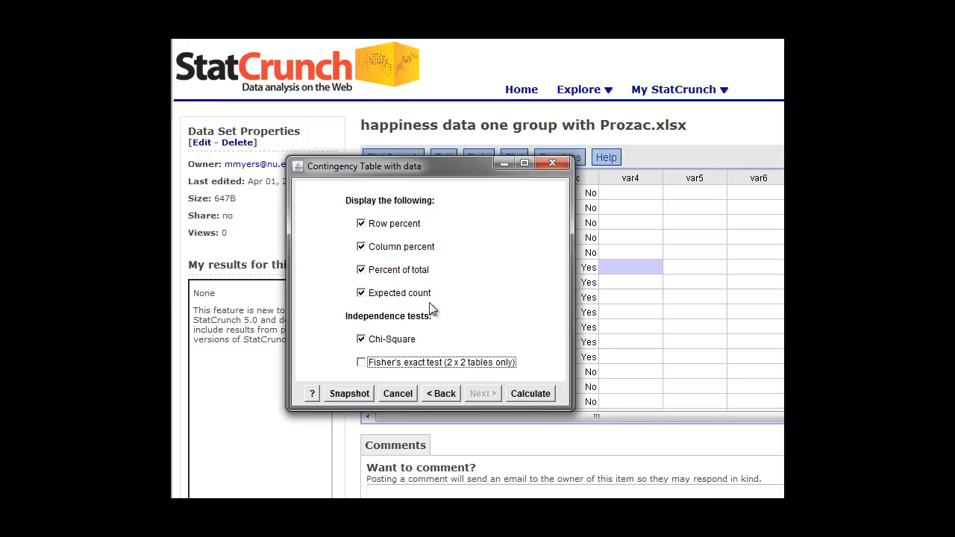
pyautogui.moveTo(531, 400)
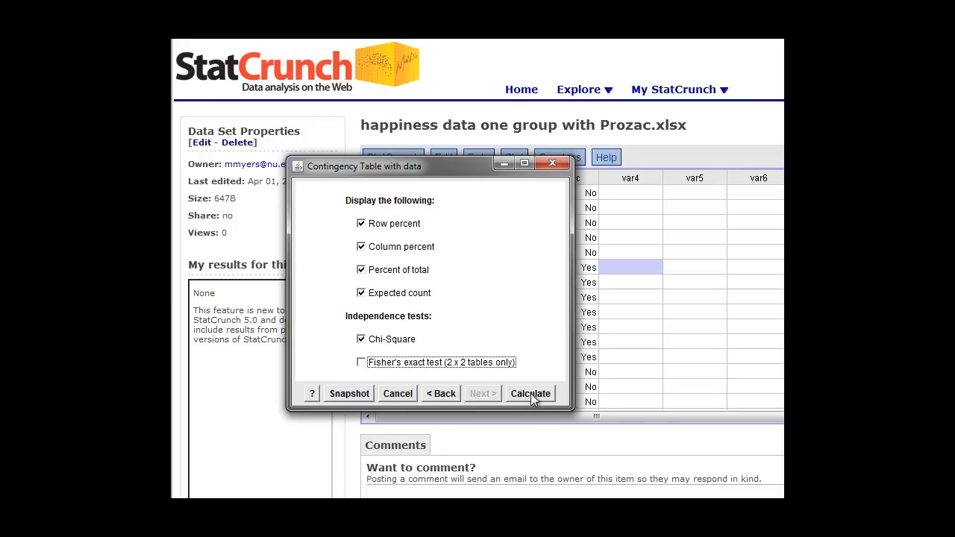
pyautogui.click(531, 394)
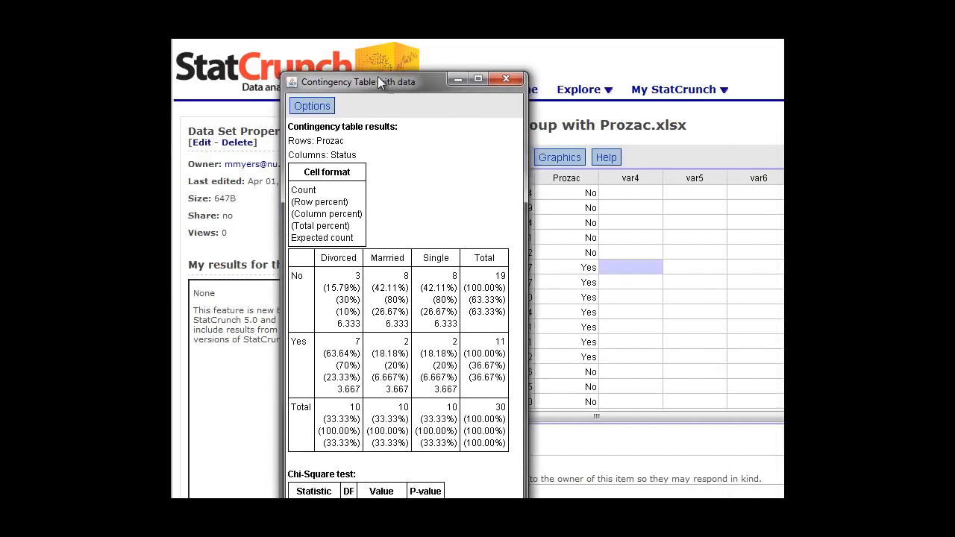
# Reposition the results window showing chi-square 7.1770334, p-value 0.0276, and view its Options.
pyautogui.moveTo(358, 82); pyautogui.dragTo(291, 59)
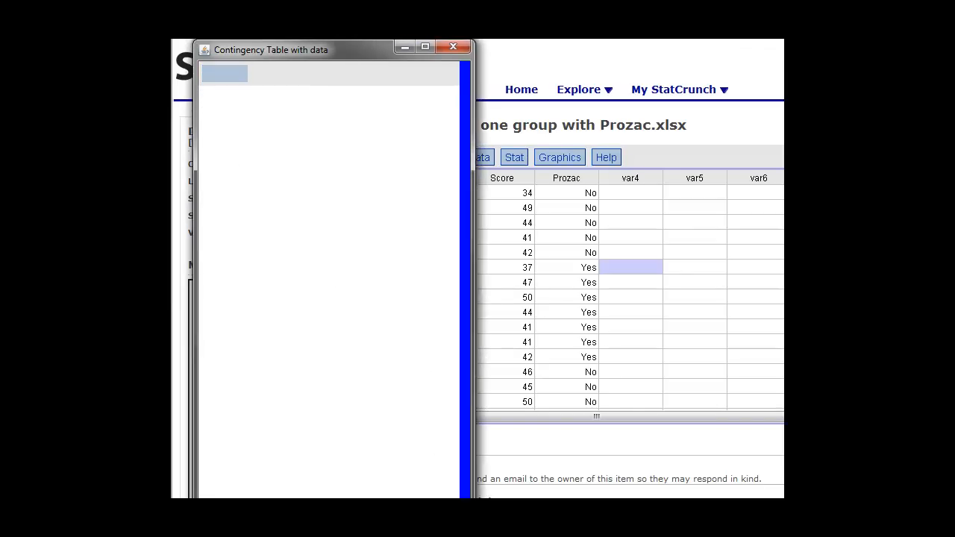
pyautogui.click(224, 73)
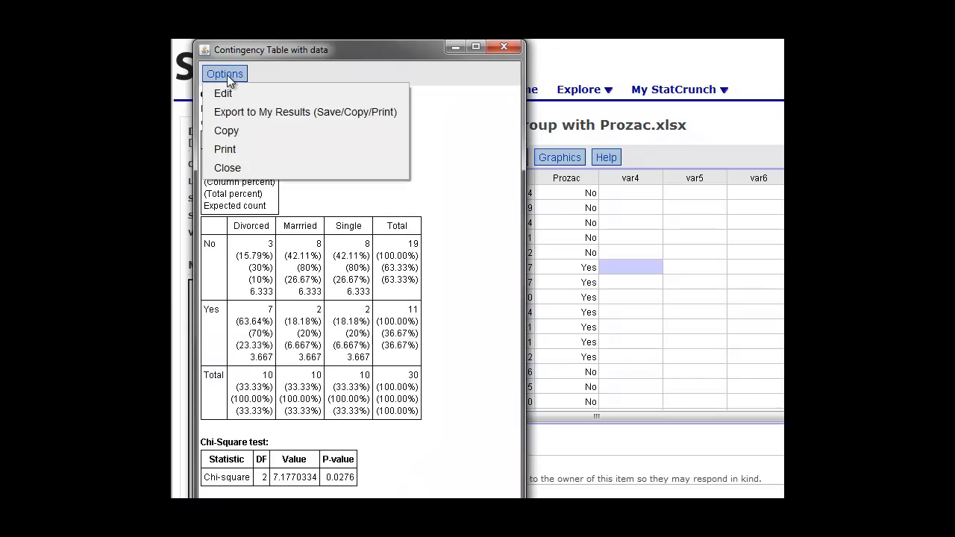
pyautogui.moveTo(242, 138)
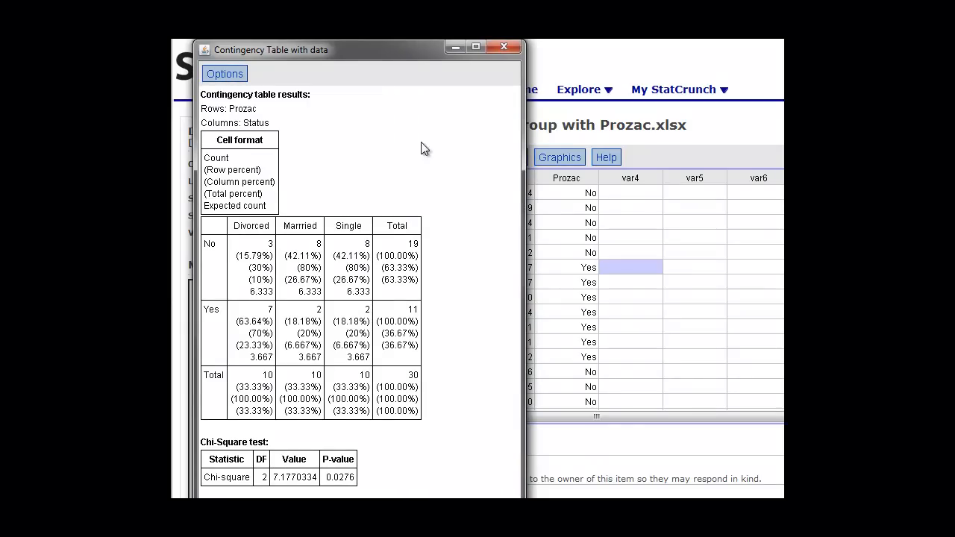
pyautogui.moveTo(271, 291)
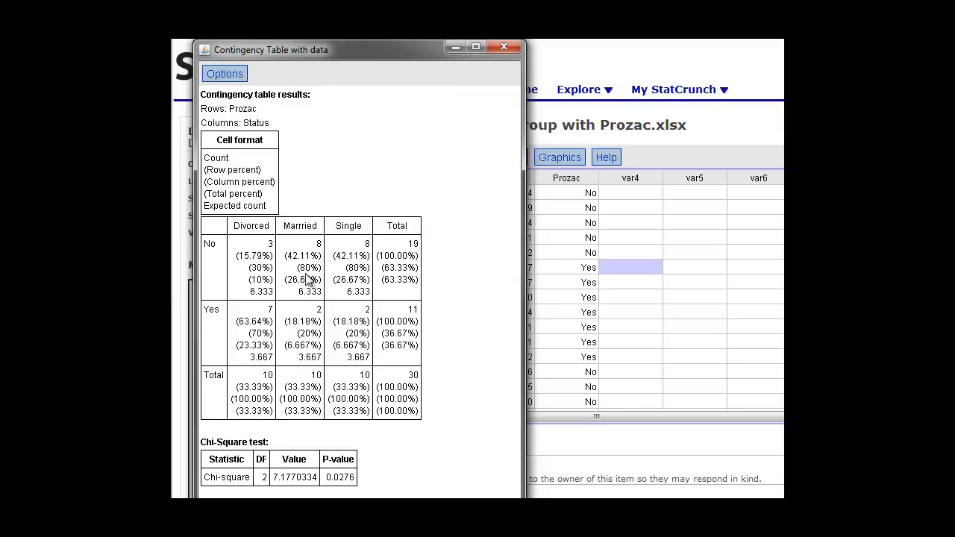
pyautogui.moveTo(242, 297)
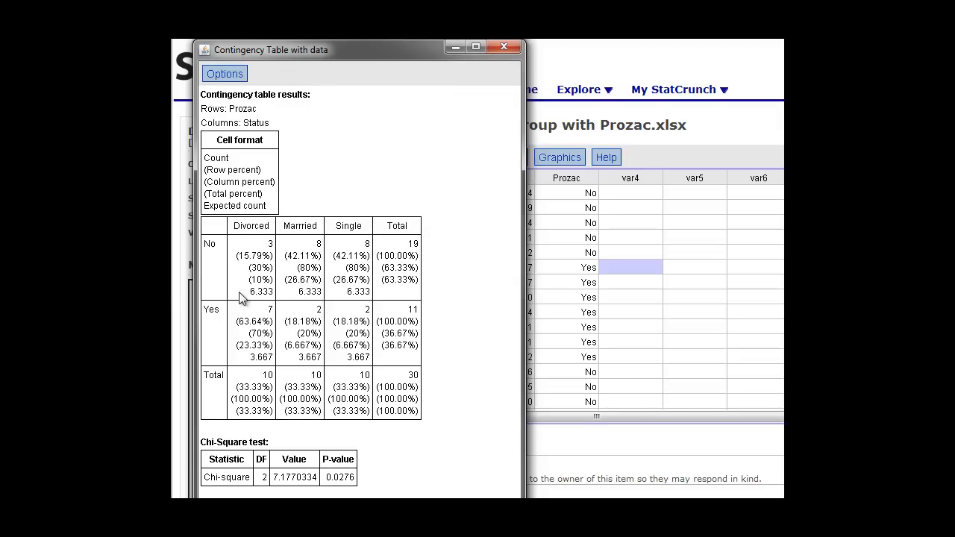
pyautogui.moveTo(283, 373)
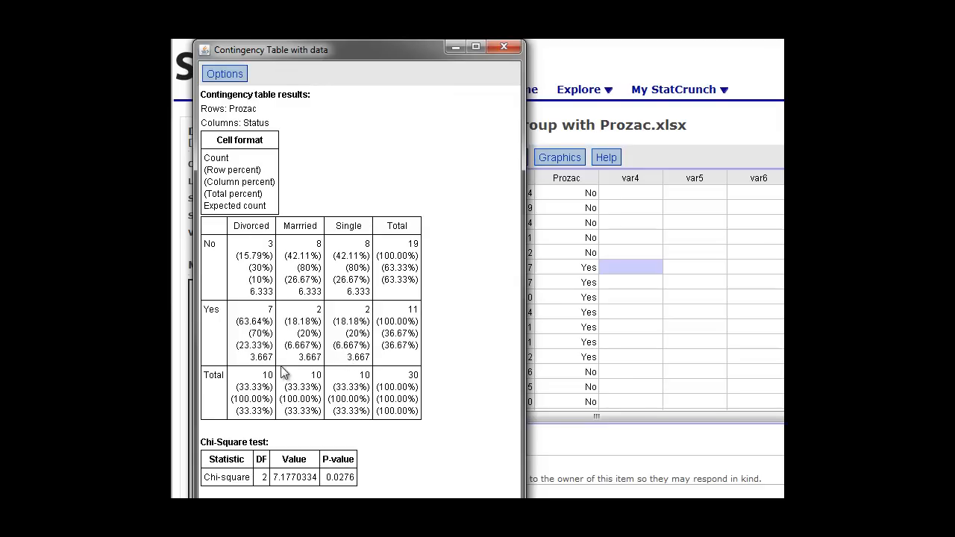
pyautogui.moveTo(230, 492)
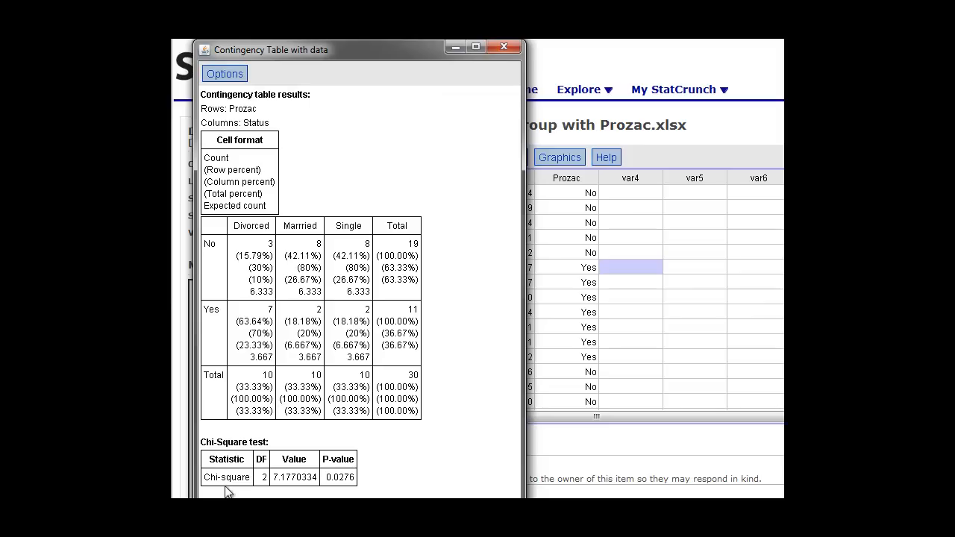
pyautogui.moveTo(267, 492)
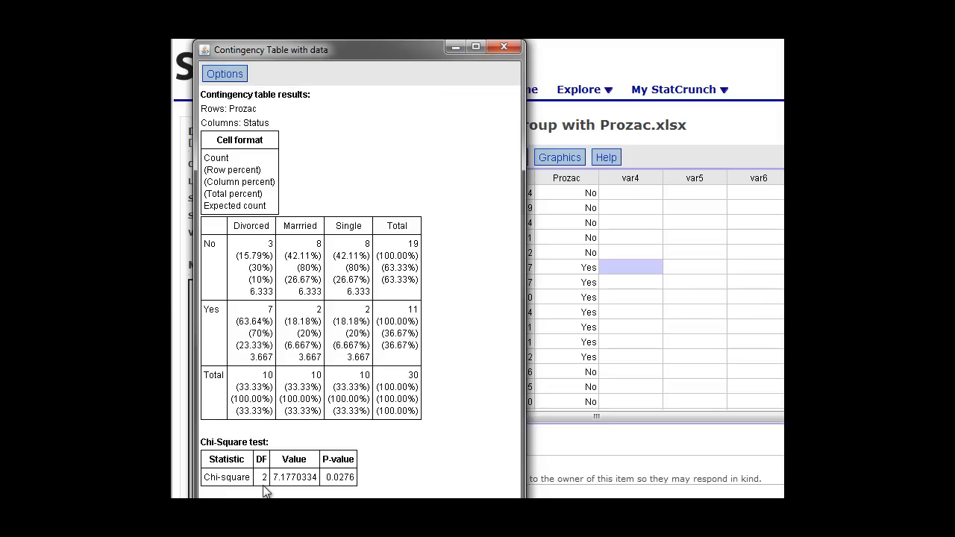
pyautogui.moveTo(280, 402)
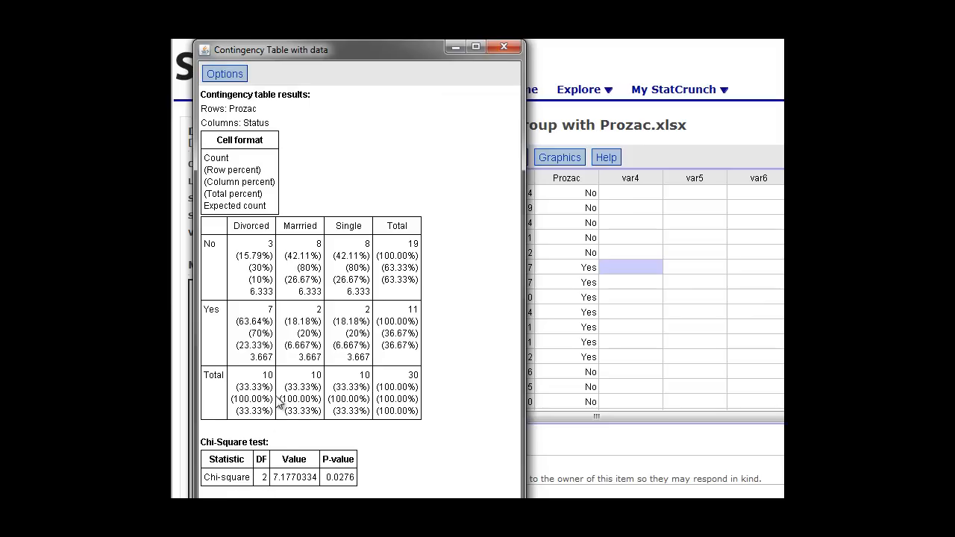
pyautogui.moveTo(290, 349)
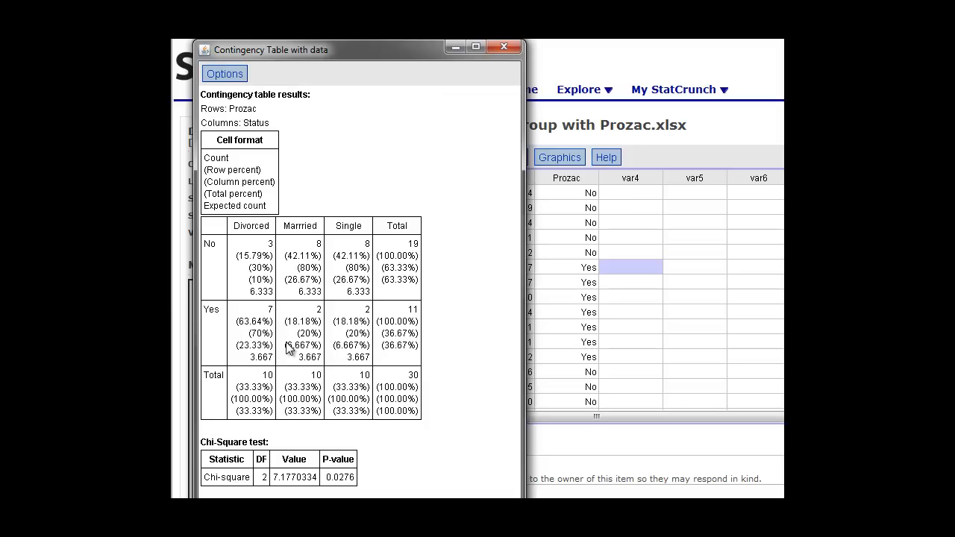
pyautogui.moveTo(280, 486)
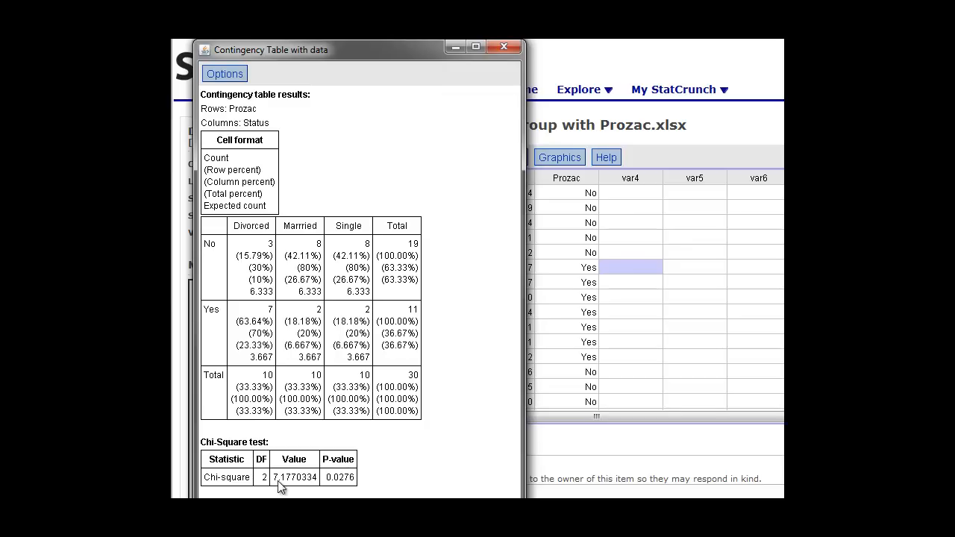
pyautogui.moveTo(290, 489)
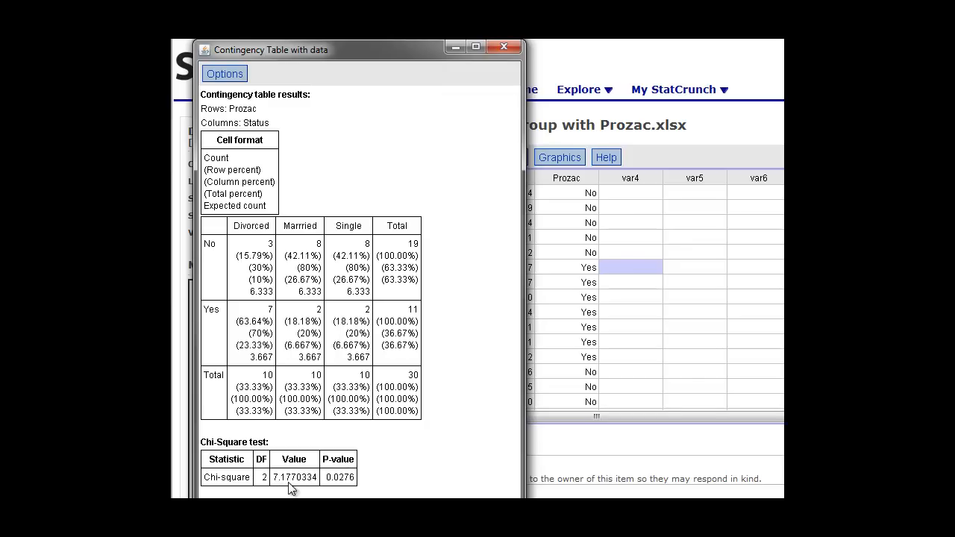
pyautogui.moveTo(346, 489)
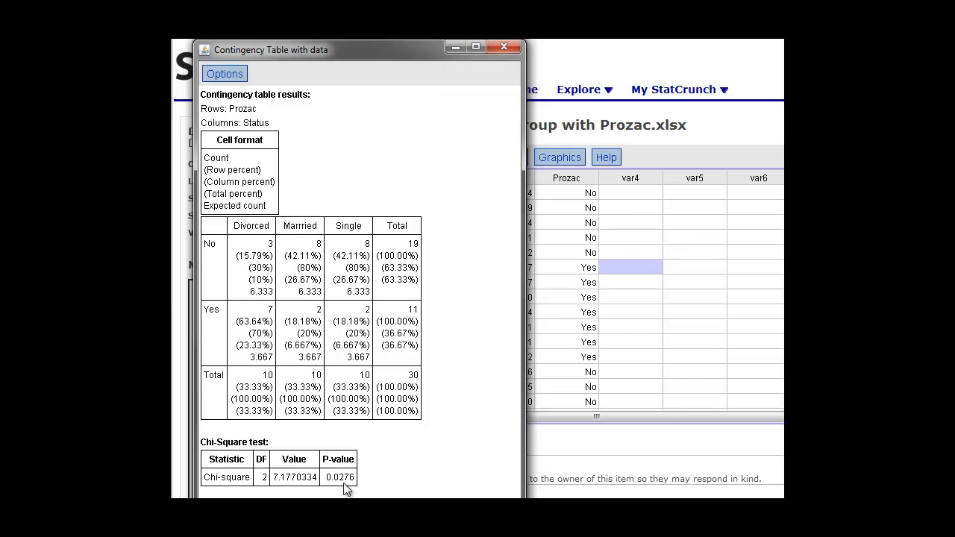
pyautogui.moveTo(289, 493)
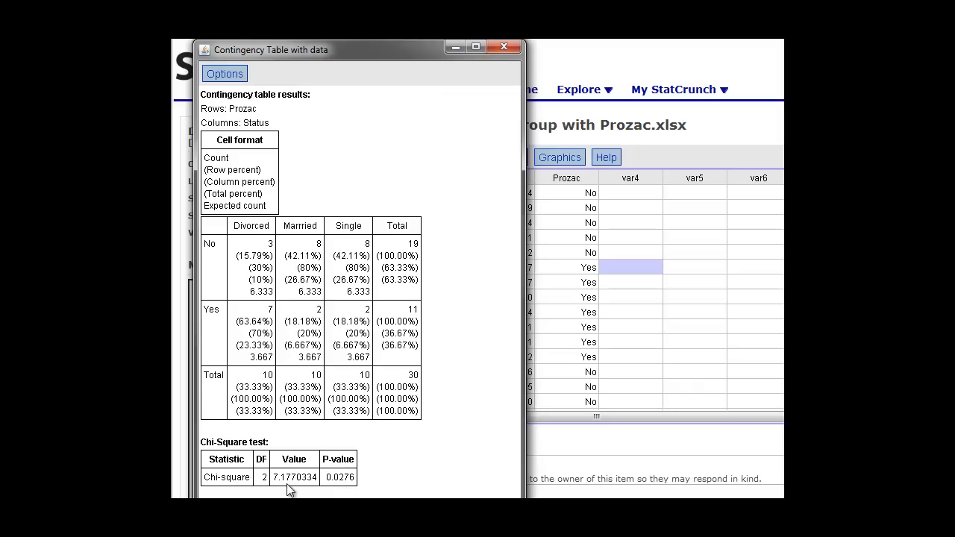
pyautogui.moveTo(349, 491)
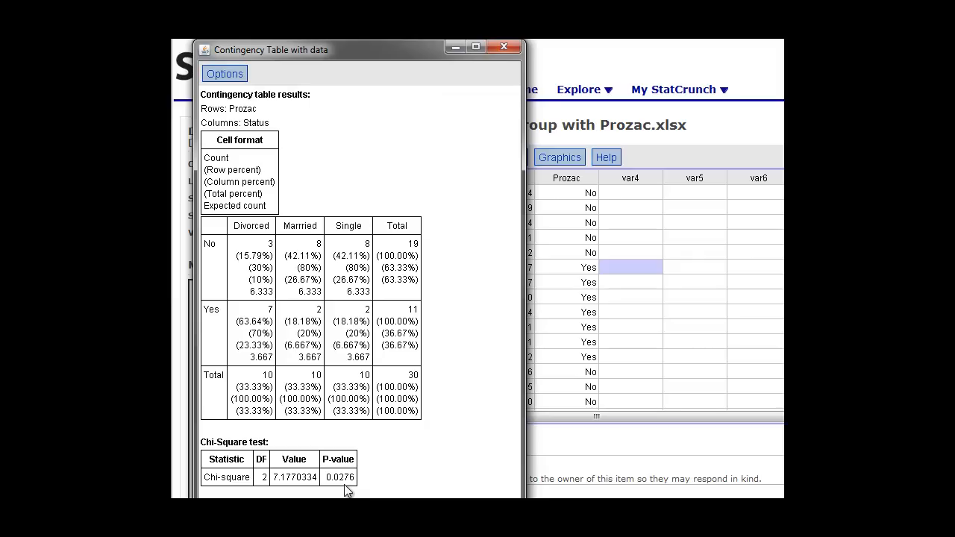
pyautogui.moveTo(444, 419)
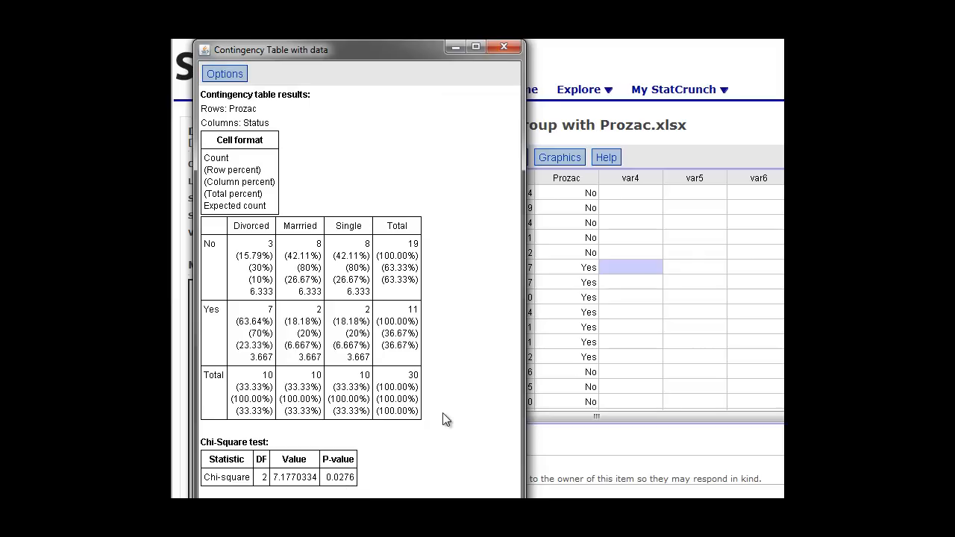
pyautogui.moveTo(405, 441)
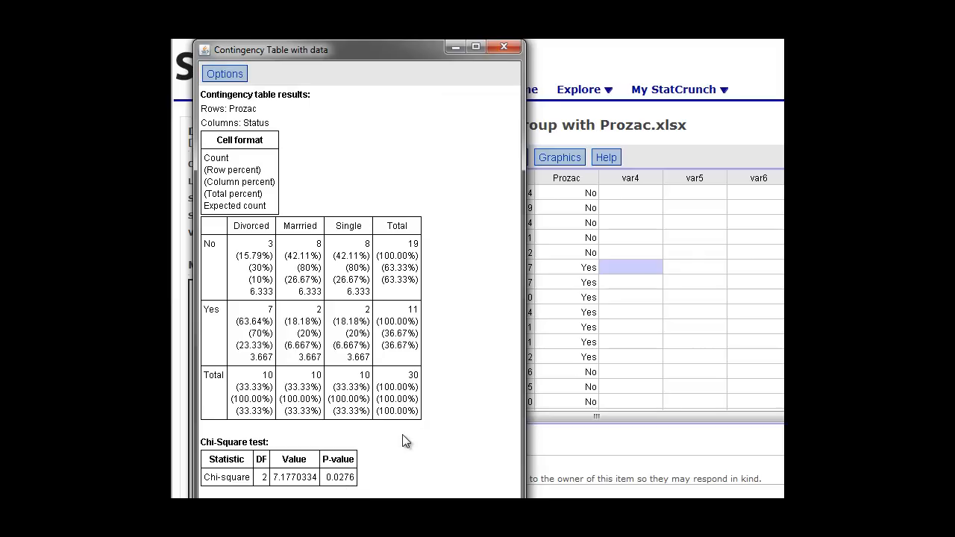